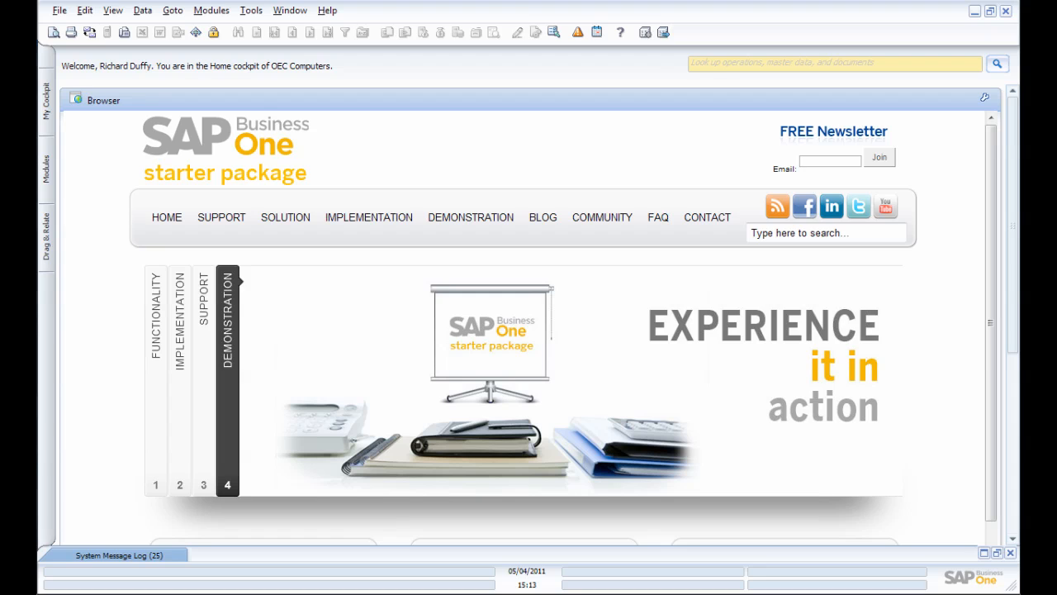
Reach the Queries submenu from the Tools menu on the home cockpit
{"action": "left_click", "coordinate": [155, 484]}
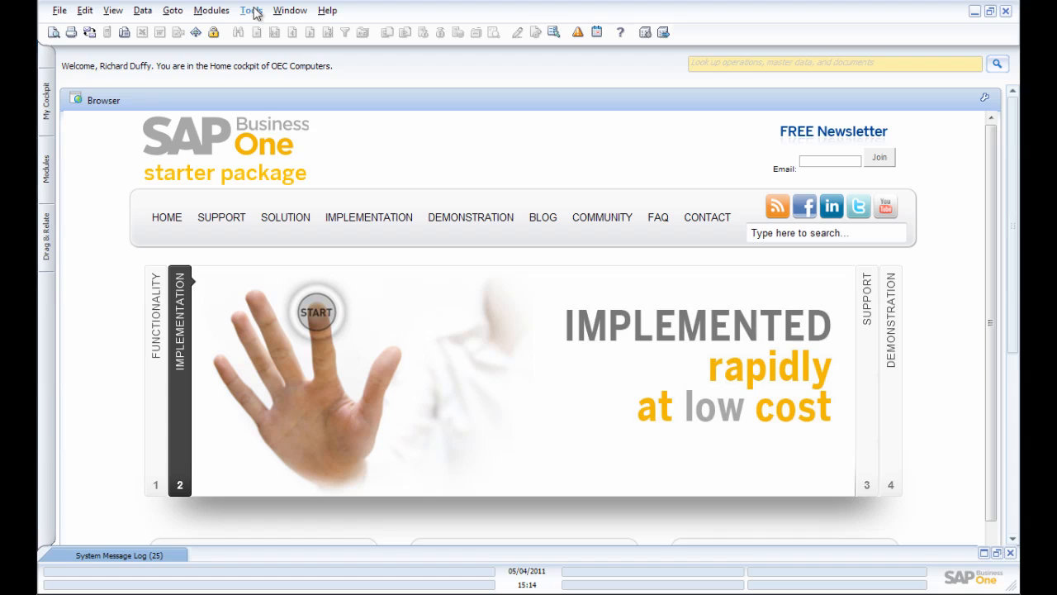
{"action": "left_click", "coordinate": [251, 10]}
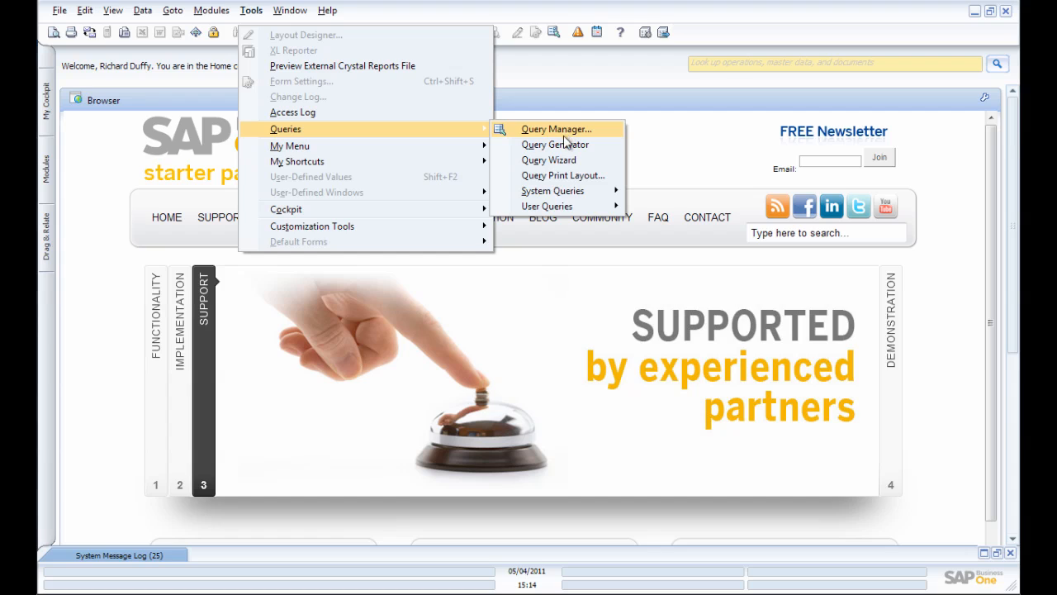
In the Query Generator, search 'Business' and choose the OCRD Business Partners table as source
{"action": "left_click", "coordinate": [555, 144]}
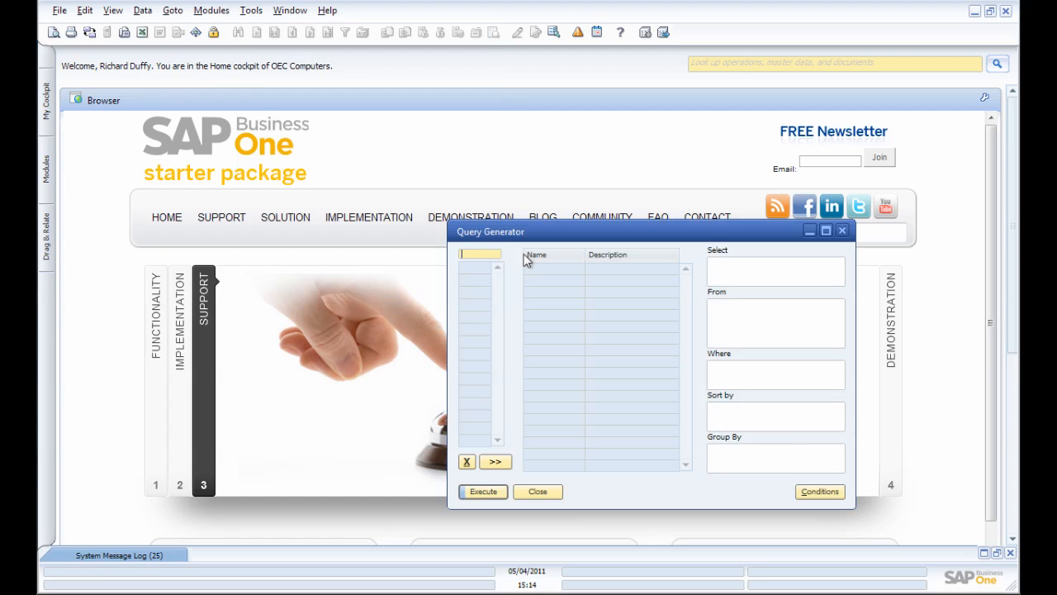
{"action": "left_click", "coordinate": [496, 461]}
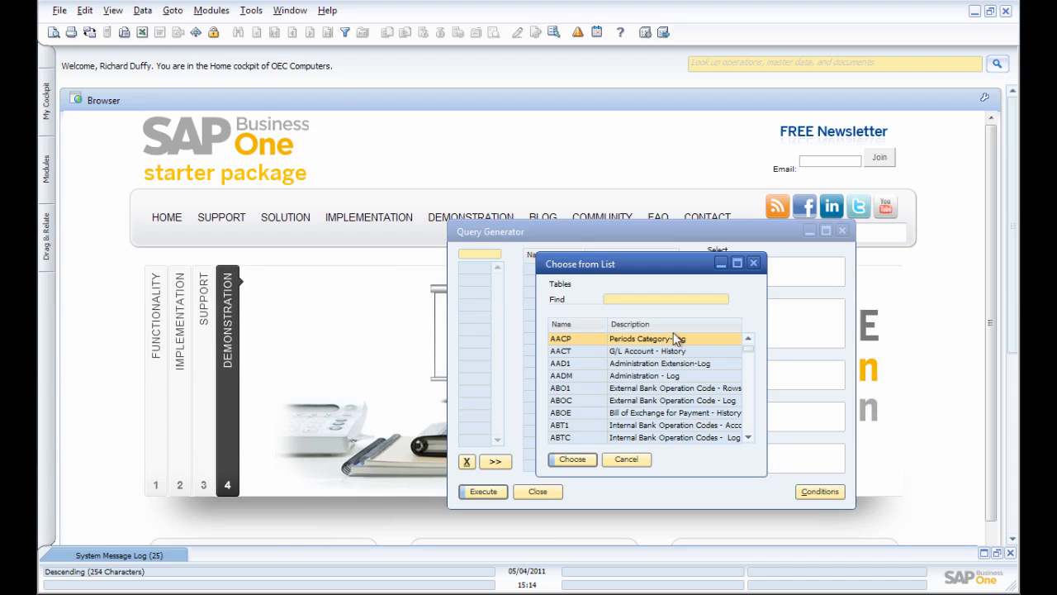
{"action": "mouse_move", "coordinate": [667, 332]}
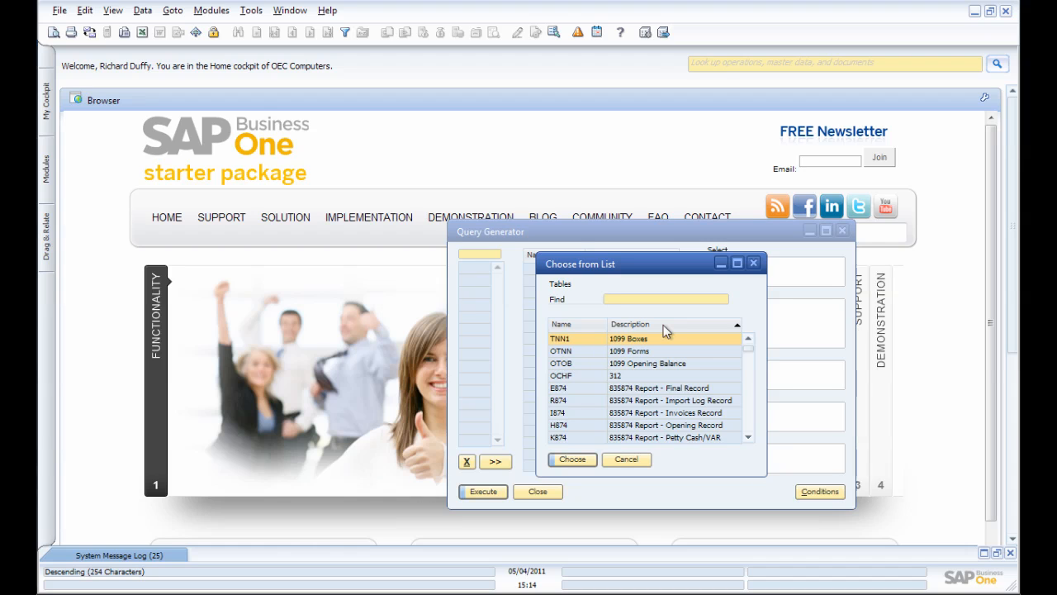
{"action": "type", "text": "B"}
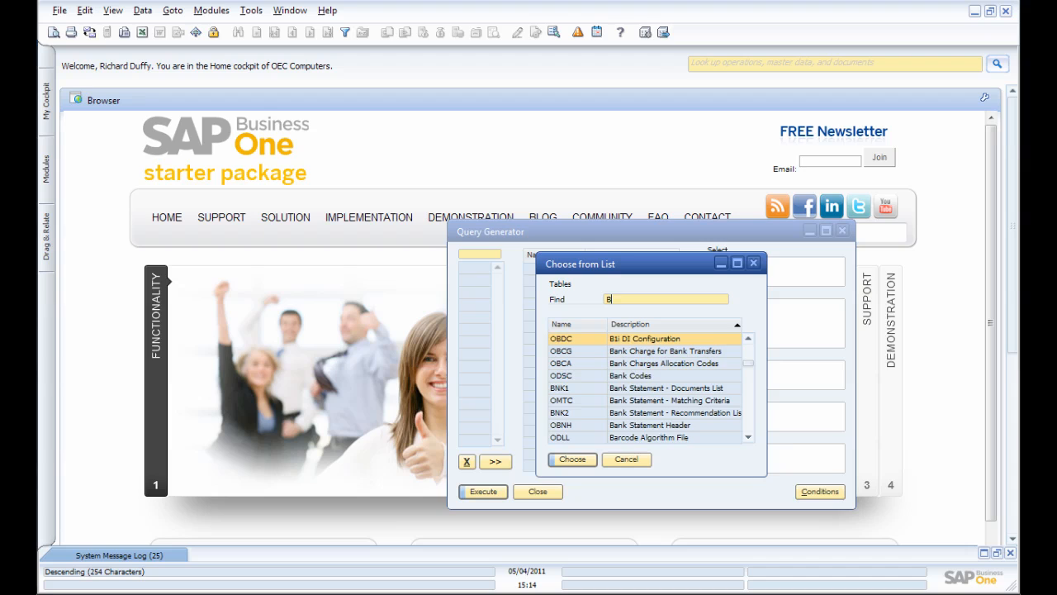
{"action": "type", "text": "usiness"}
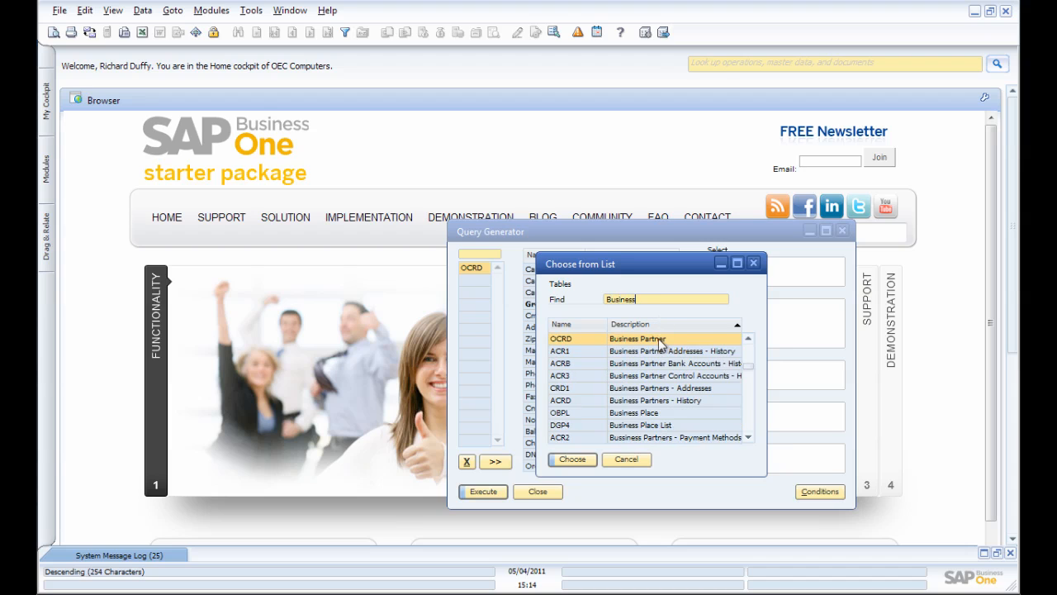
{"action": "left_click", "coordinate": [571, 459]}
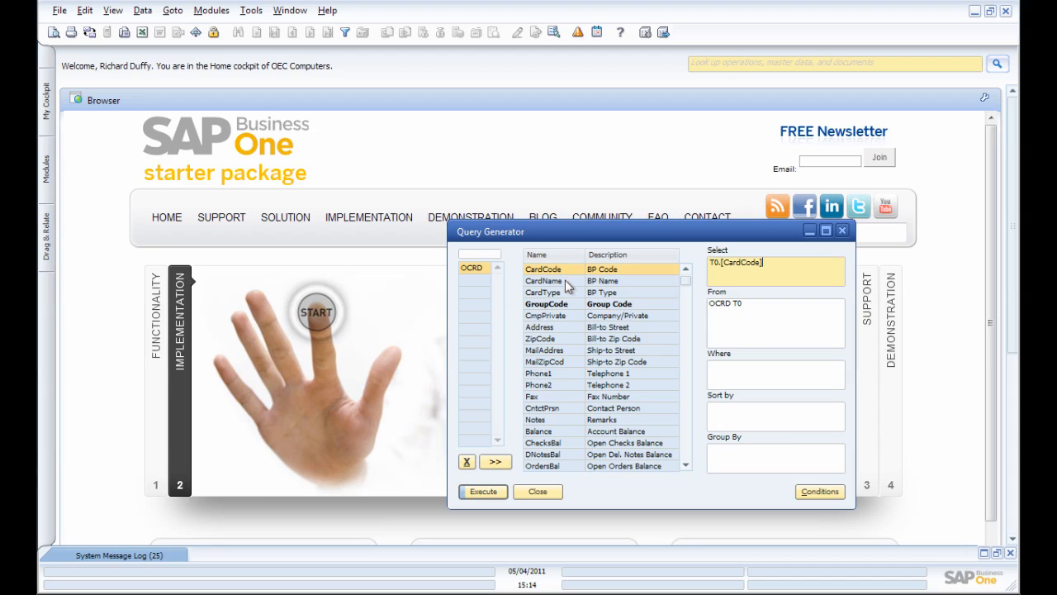
Add CardName, Phone1 and Balance to the select clause alongside CardCode
{"action": "left_click", "coordinate": [543, 281]}
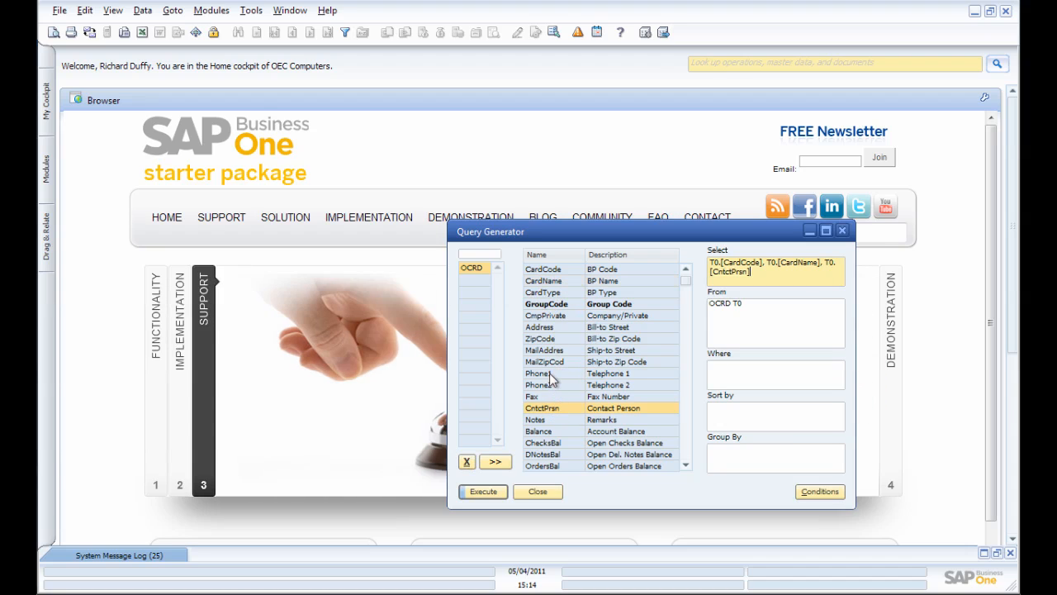
{"action": "left_click", "coordinate": [539, 374]}
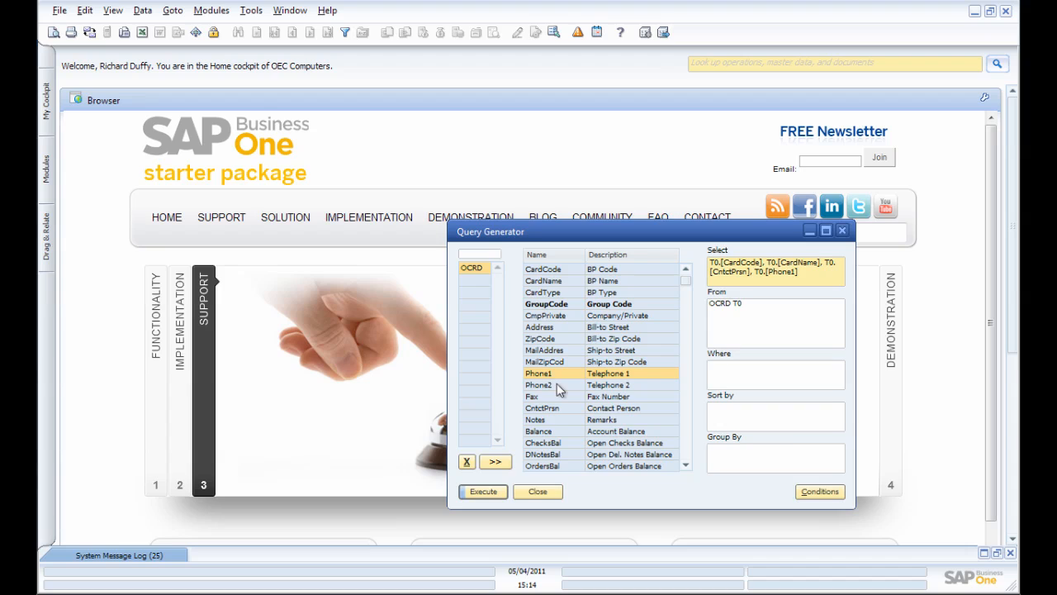
{"action": "mouse_move", "coordinate": [539, 436]}
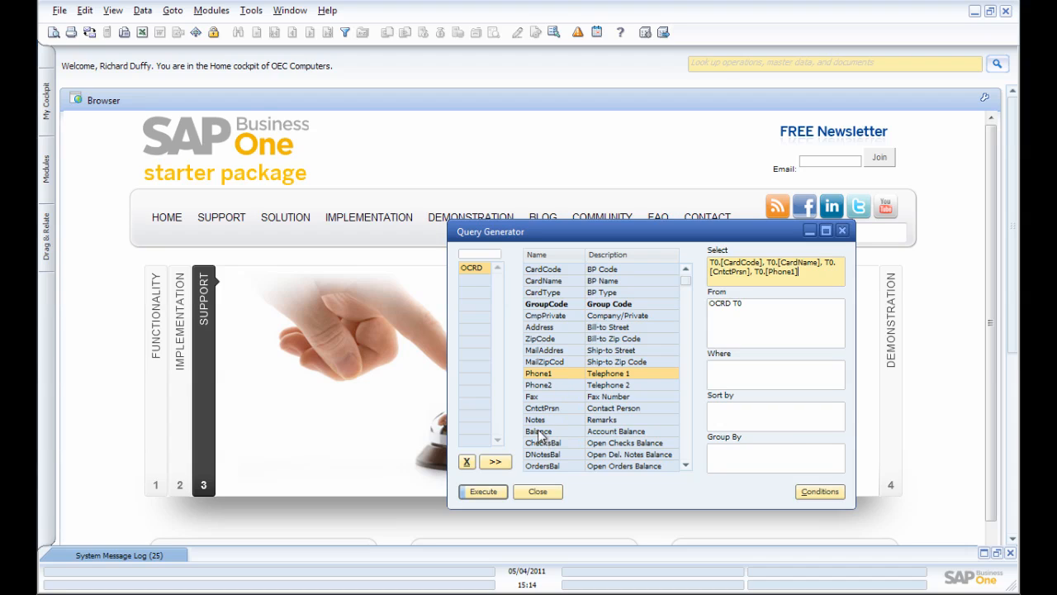
{"action": "double_click", "coordinate": [538, 431]}
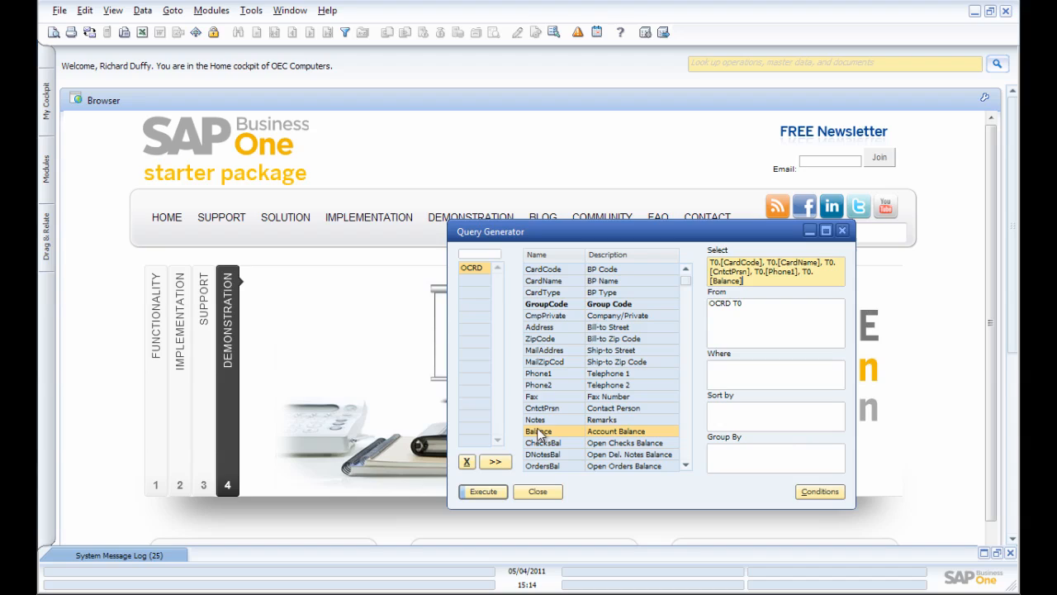
{"action": "mouse_move", "coordinate": [775, 331]}
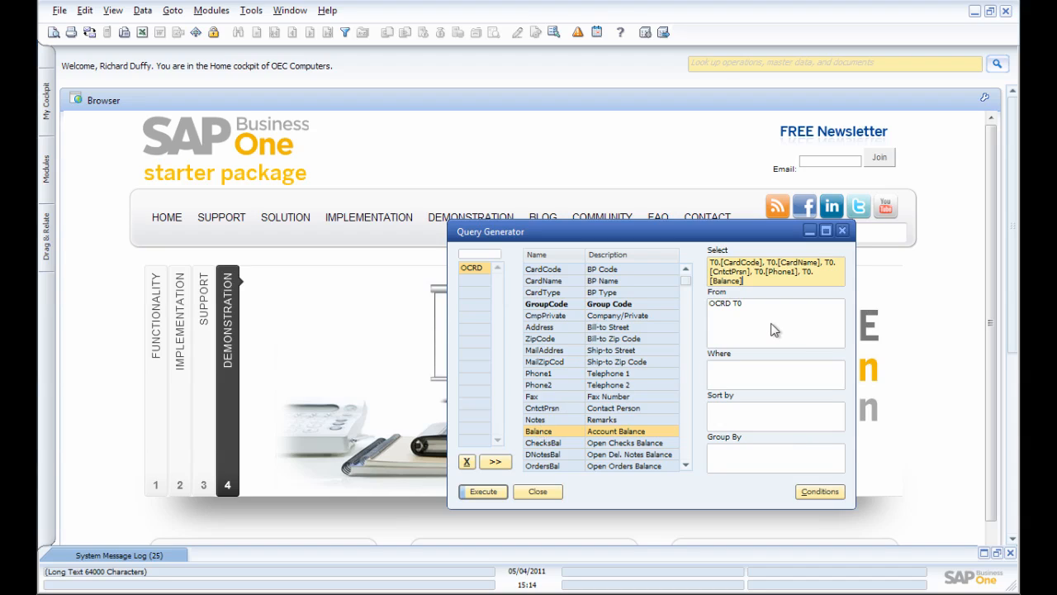
{"action": "mouse_move", "coordinate": [607, 317]}
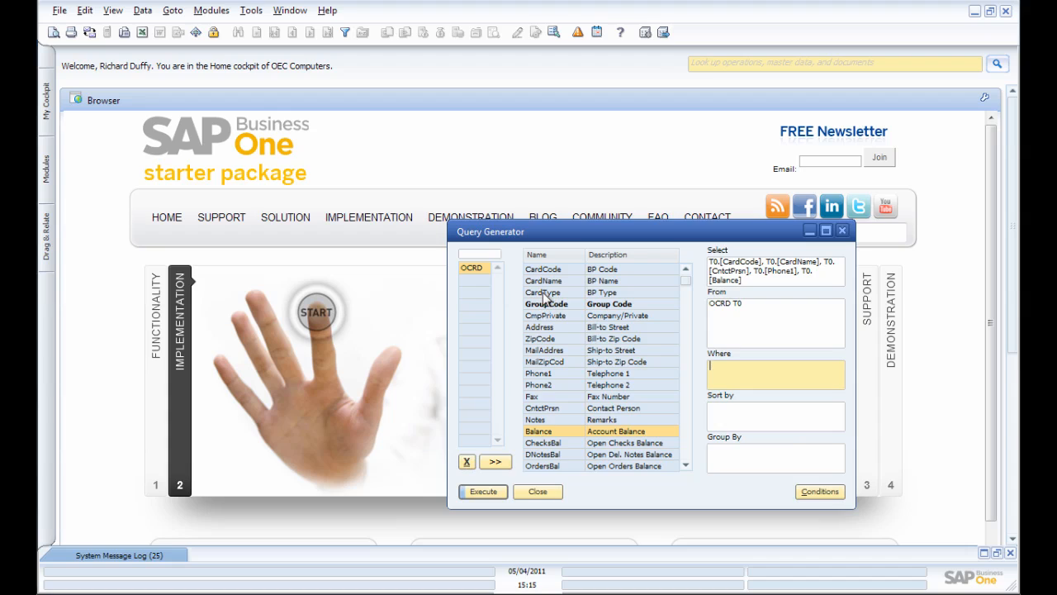
Filter on CardType equal to 'C' and sort the results by Balance
{"action": "double_click", "coordinate": [542, 291]}
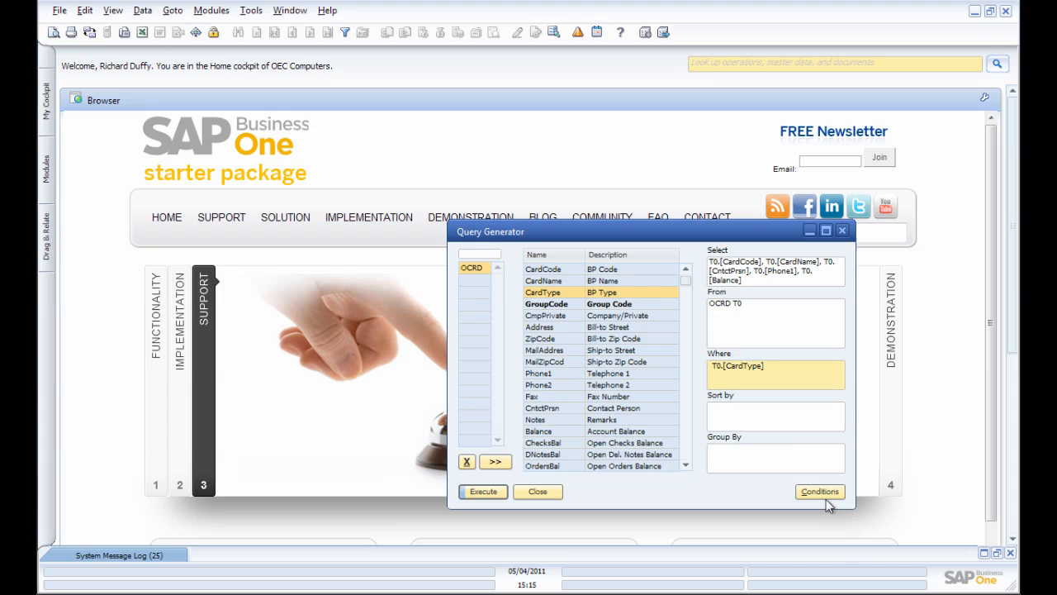
{"action": "left_click", "coordinate": [819, 493]}
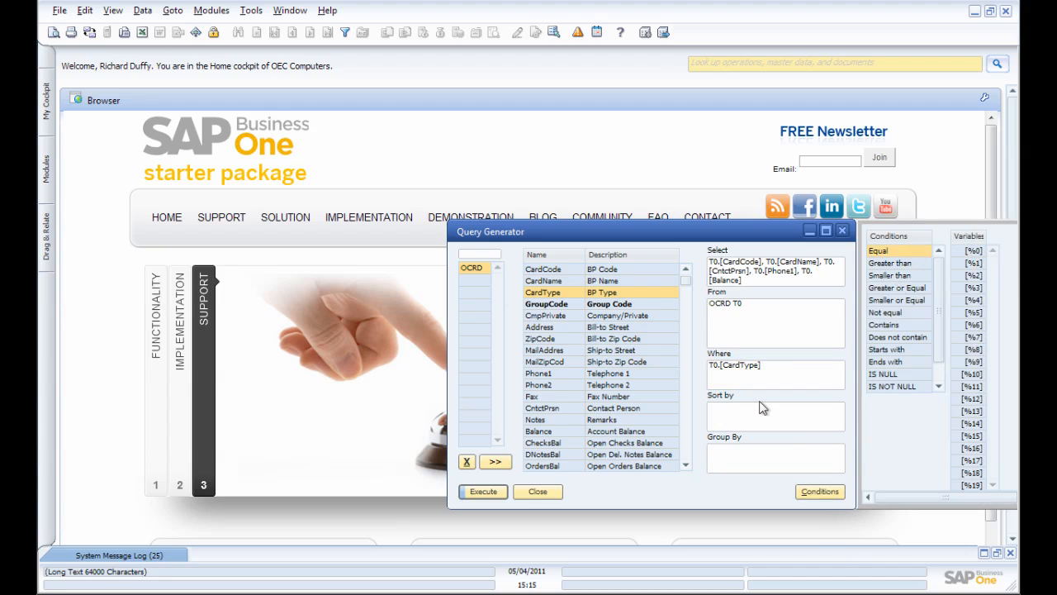
{"action": "left_click", "coordinate": [775, 373]}
{"action": "type", "text": " ="}
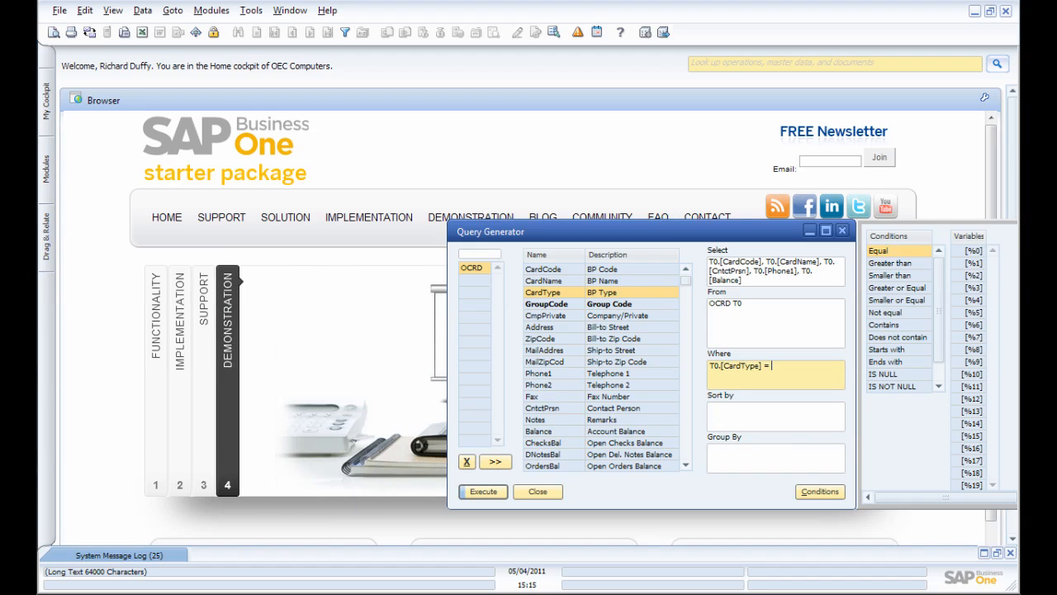
{"action": "type", "text": "'C"}
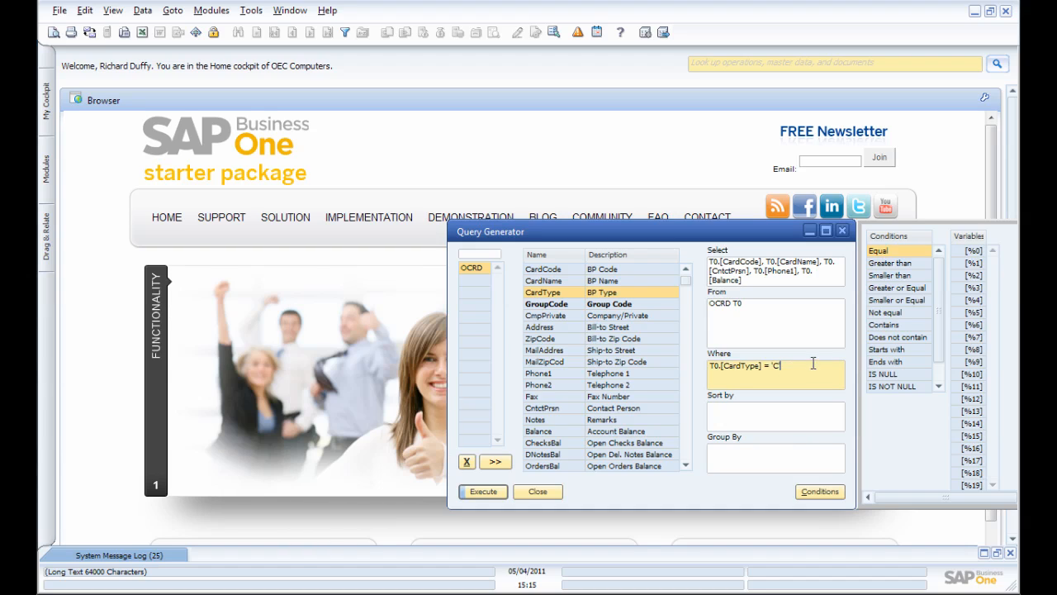
{"action": "mouse_move", "coordinate": [785, 433]}
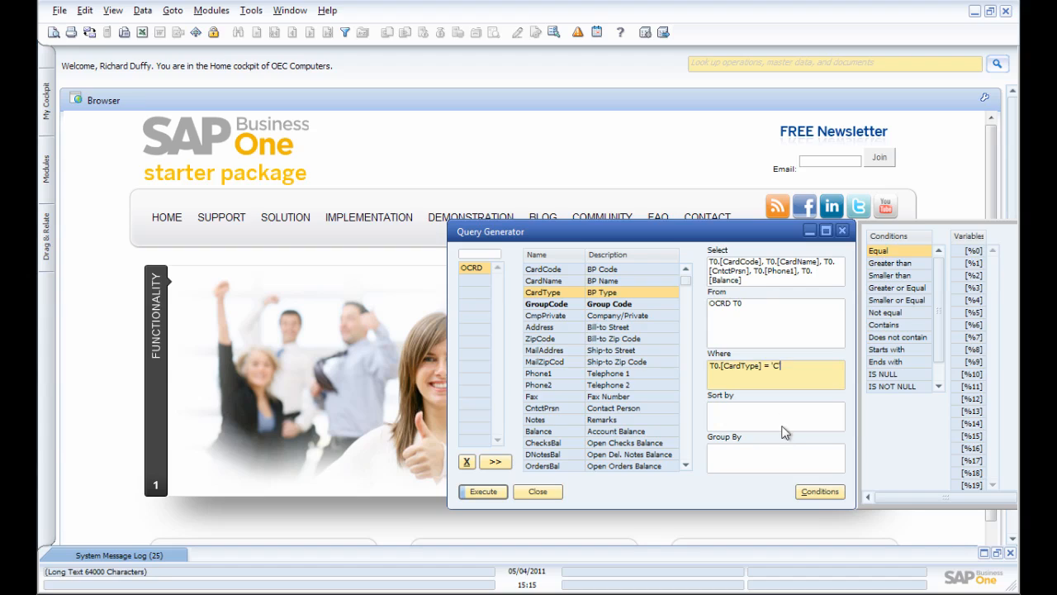
{"action": "left_click", "coordinate": [774, 417]}
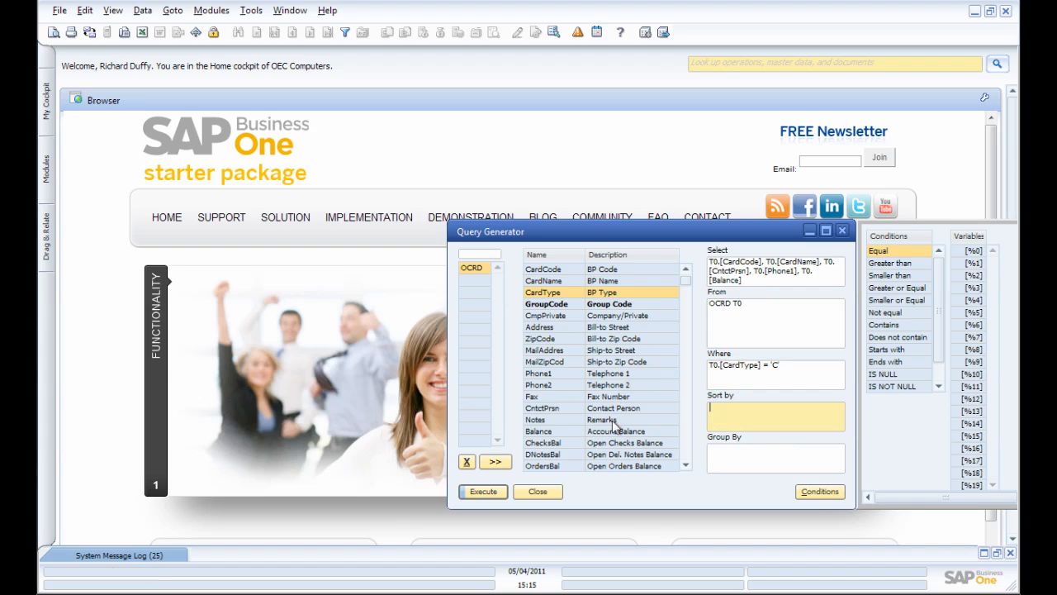
{"action": "double_click", "coordinate": [542, 430]}
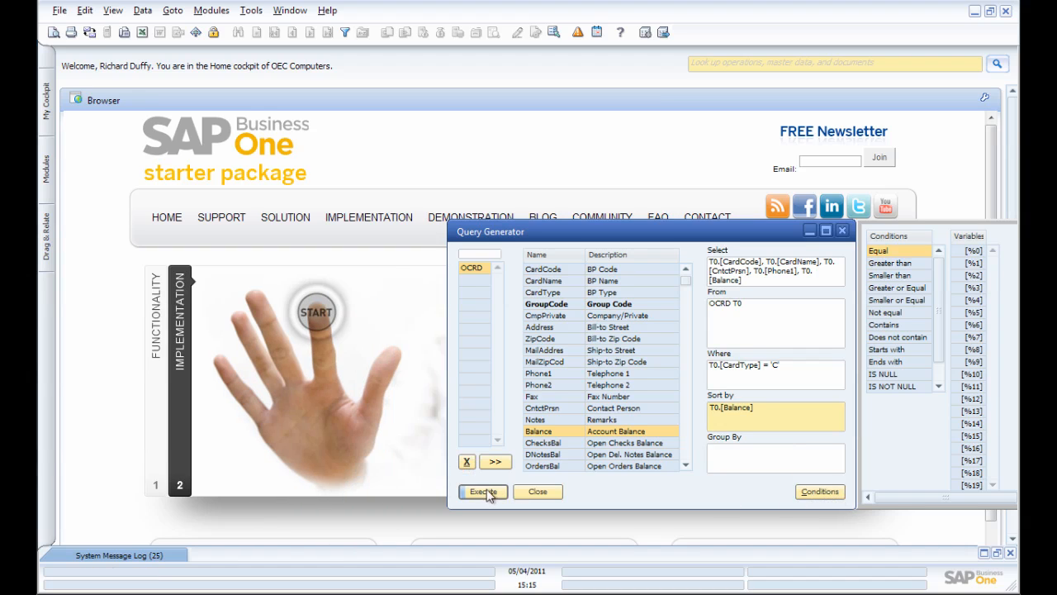
Execute the query to preview customers sorted by balance, then begin saving it
{"action": "left_click", "coordinate": [482, 493]}
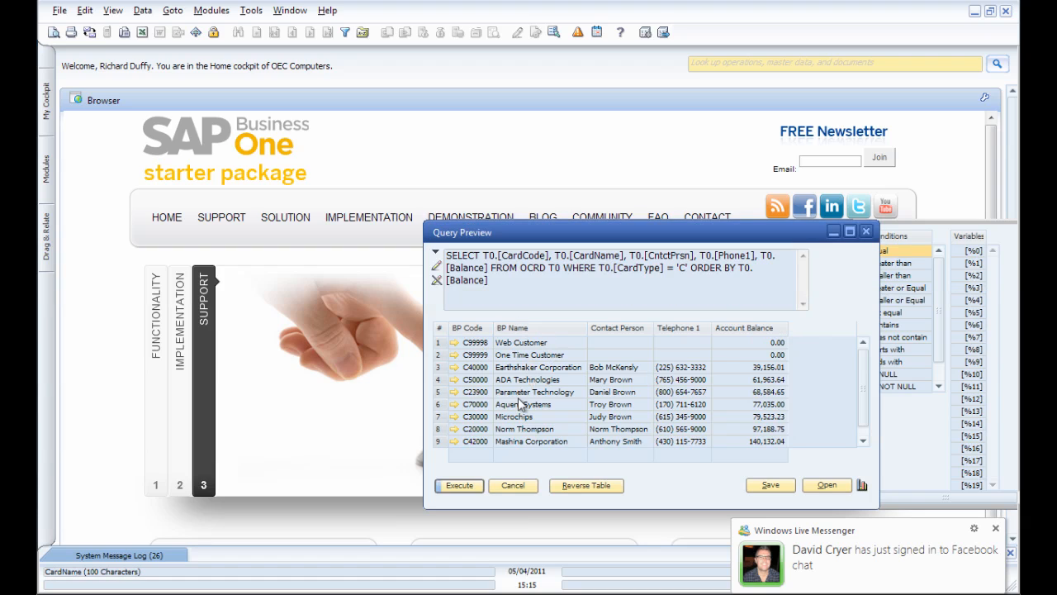
{"action": "mouse_move", "coordinate": [641, 397]}
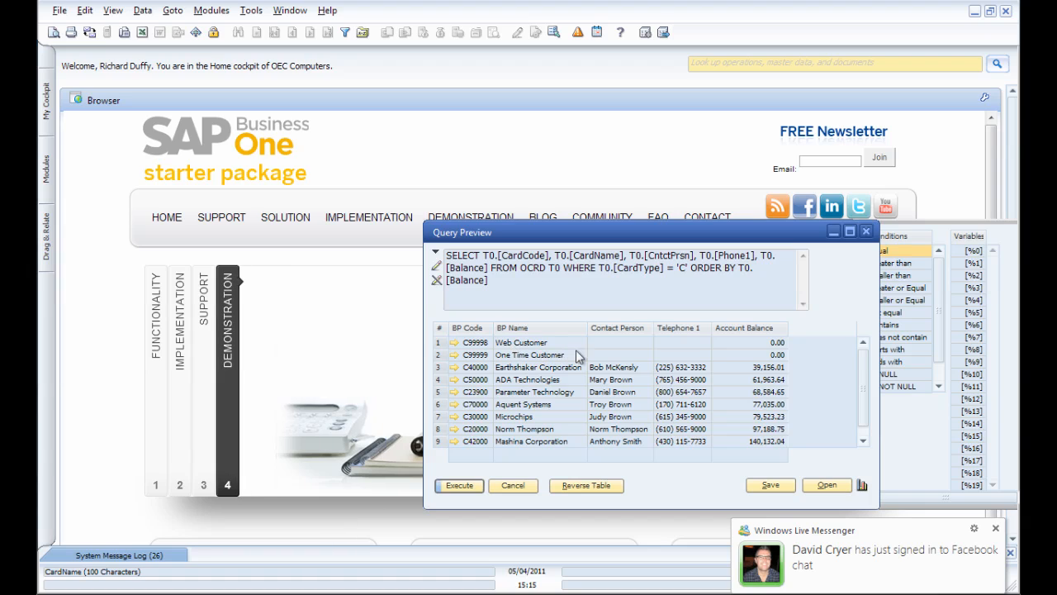
{"action": "left_click", "coordinate": [770, 485]}
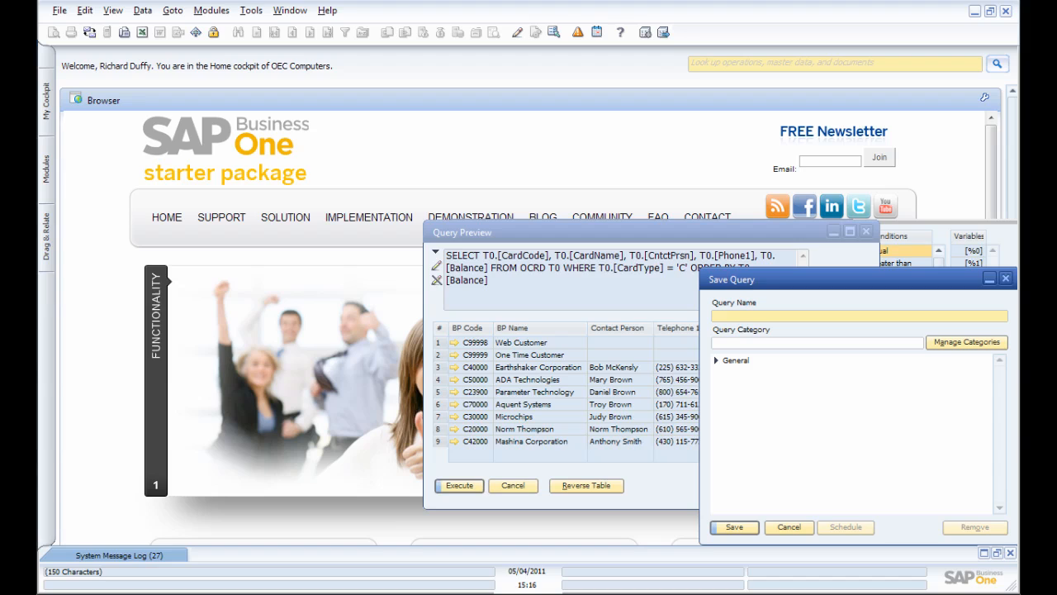
Save the query as 'Quick Customer Balance List' in the General category
{"action": "type", "text": "Quck Cusa"}
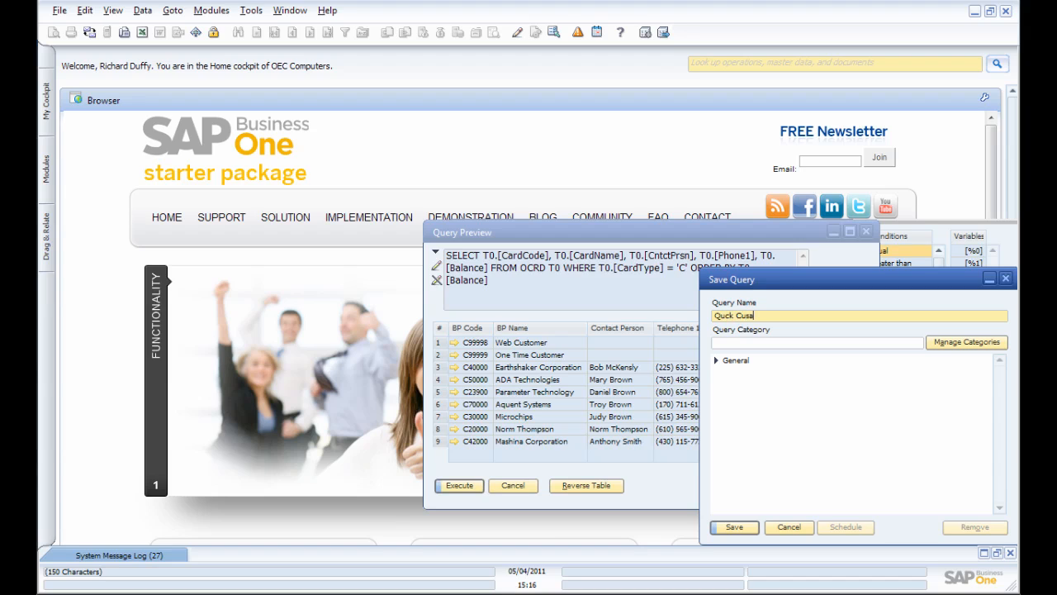
{"action": "type", "text": "tomer Balnce"}
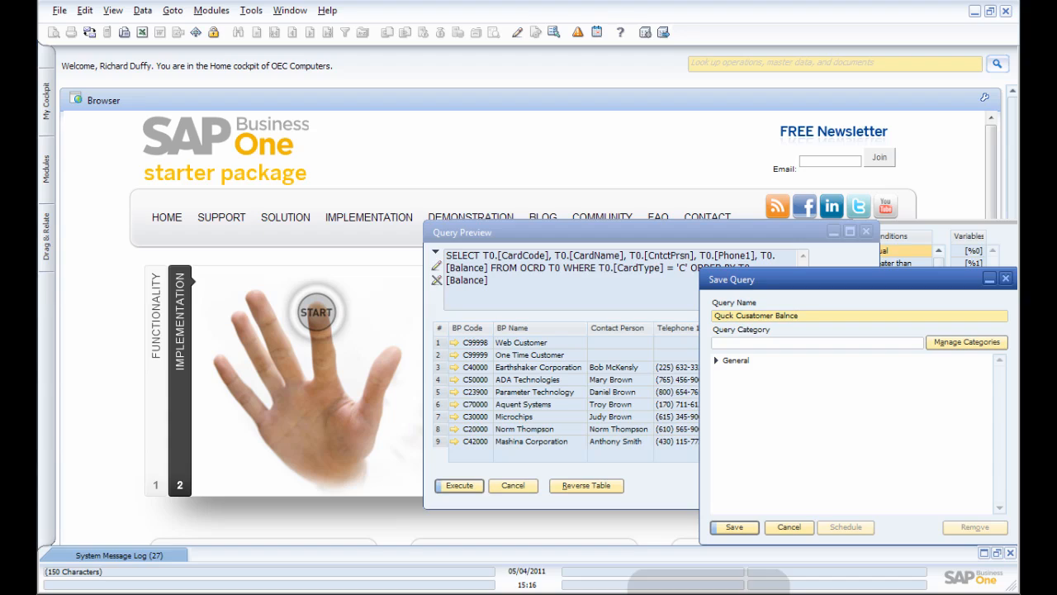
{"action": "key", "text": "Backspace"}
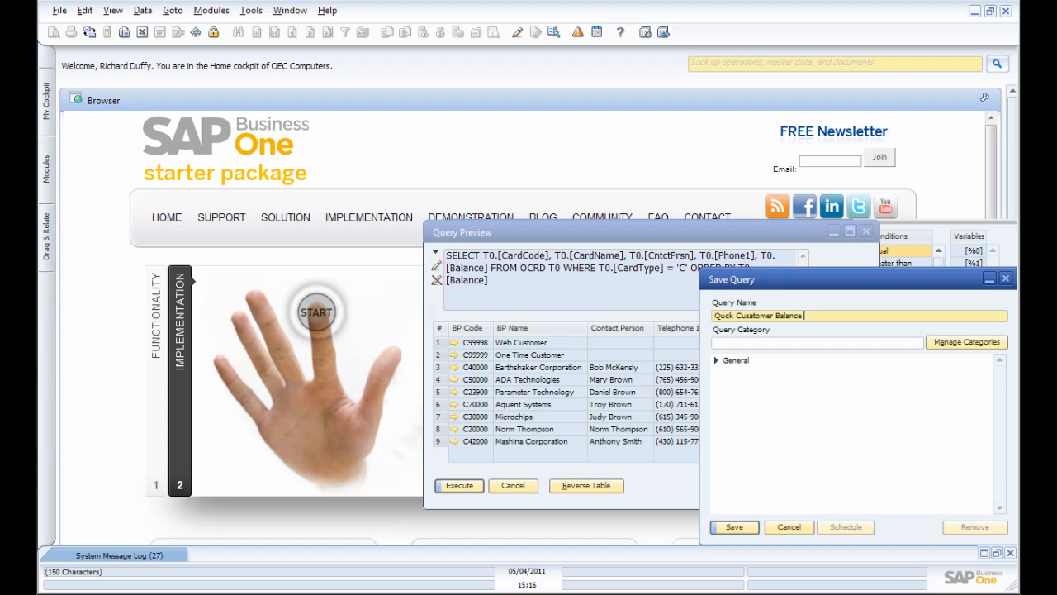
{"action": "type", "text": "List"}
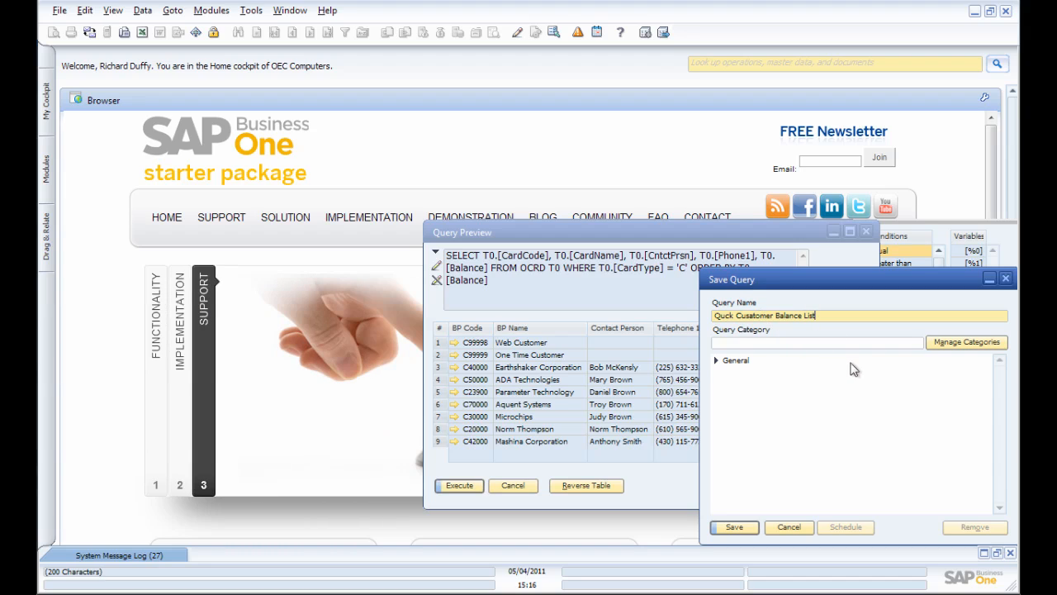
{"action": "left_click", "coordinate": [735, 360]}
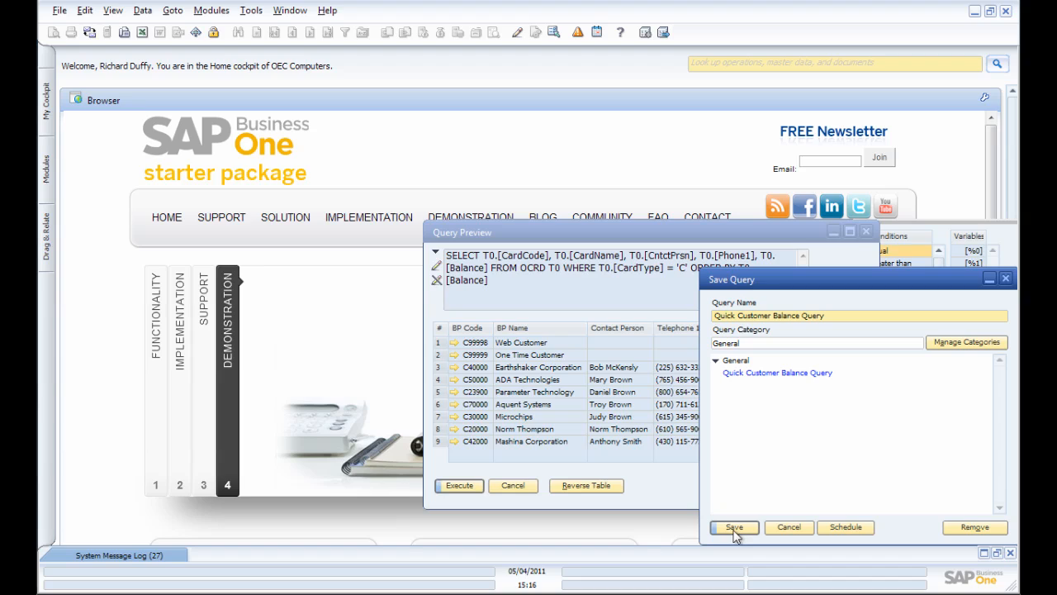
{"action": "mouse_move", "coordinate": [843, 532]}
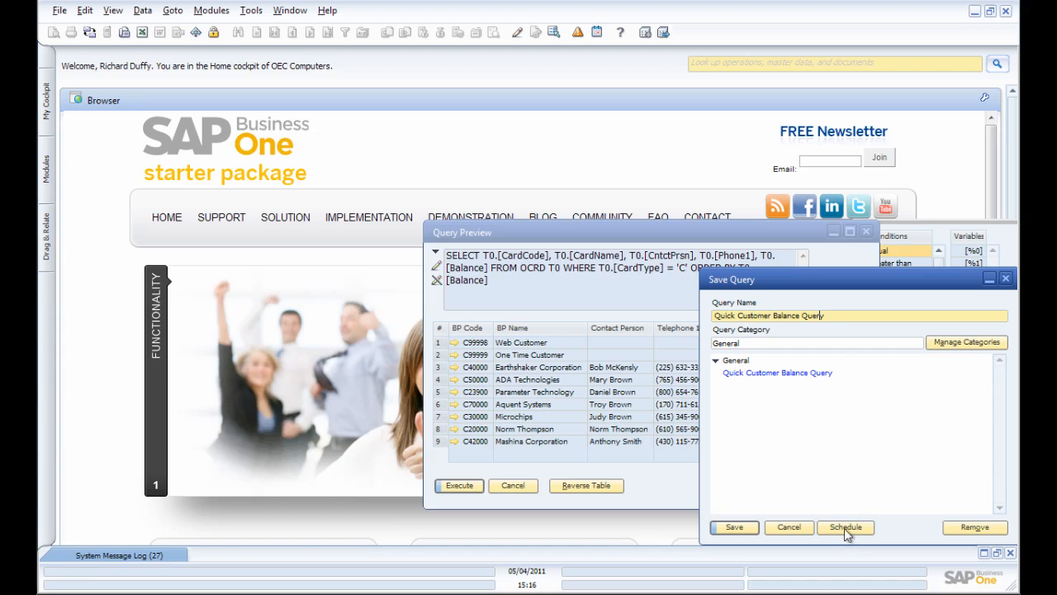
Start scheduling the query with report subject 'Quick Customer Balance List'
{"action": "left_click", "coordinate": [846, 527]}
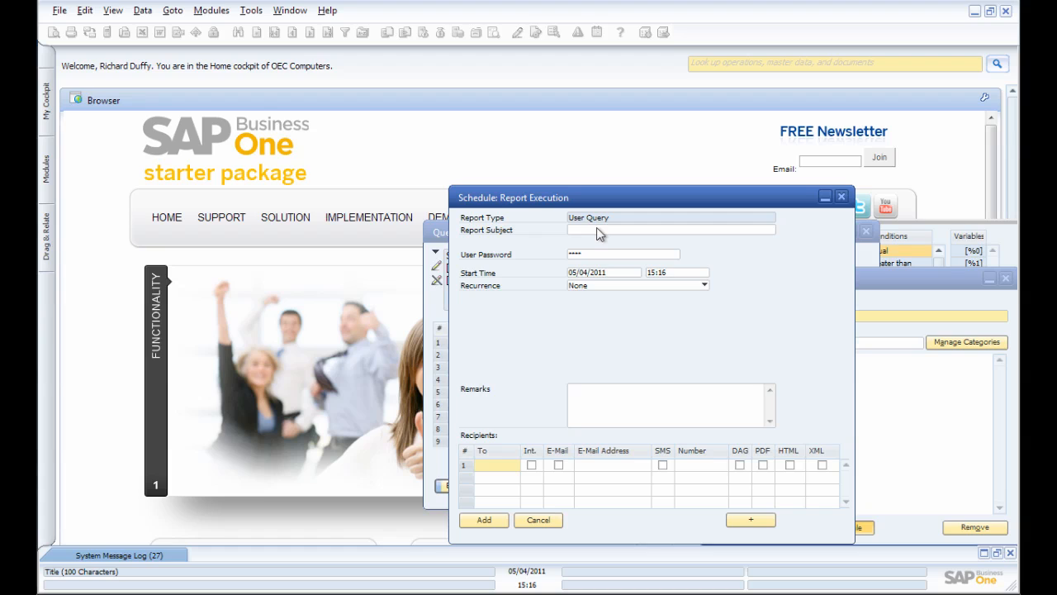
{"action": "left_click", "coordinate": [670, 230]}
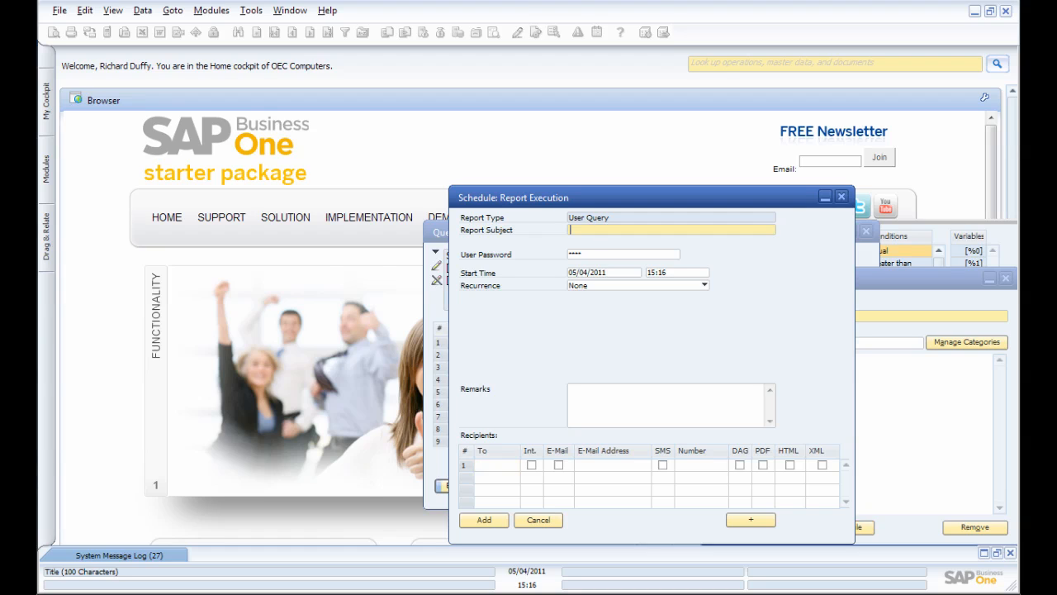
{"action": "type", "text": "Quick Cus"}
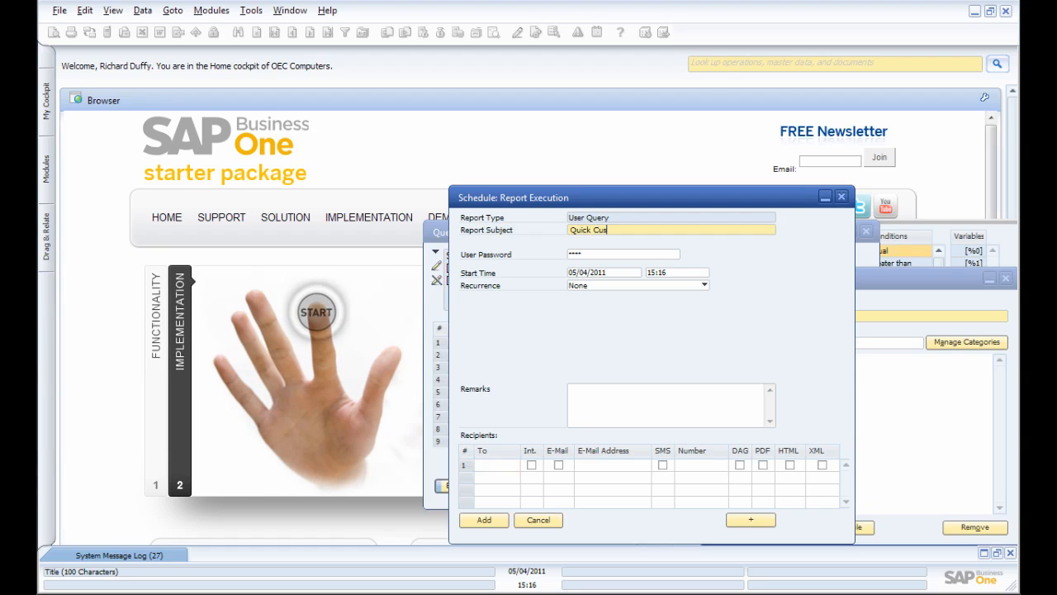
{"action": "type", "text": "stomer Balance List"}
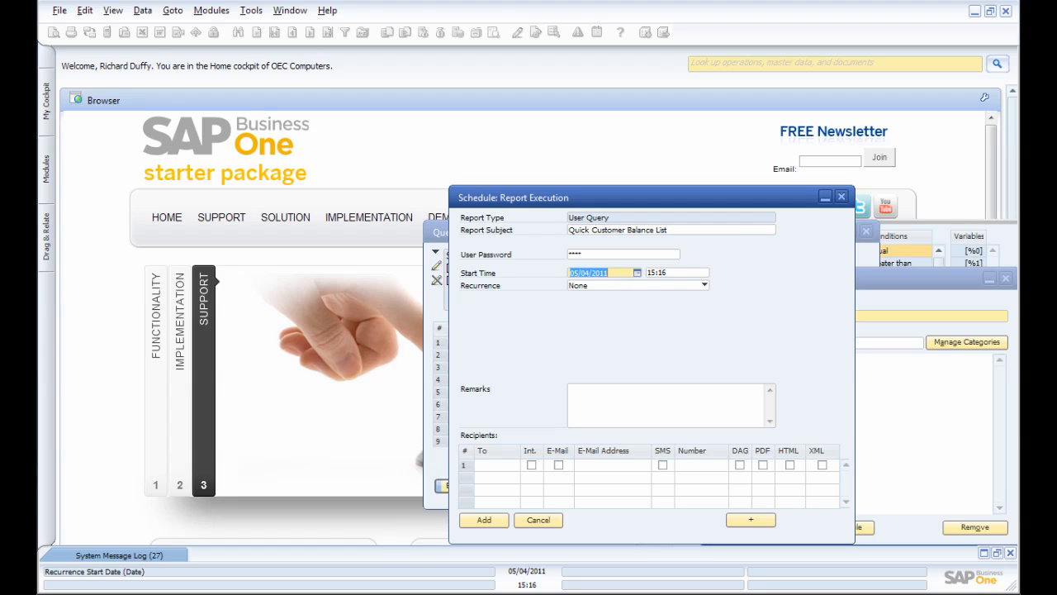
Set recurrence to Weekly every 1 week and untick both weekend days
{"action": "left_click", "coordinate": [704, 284]}
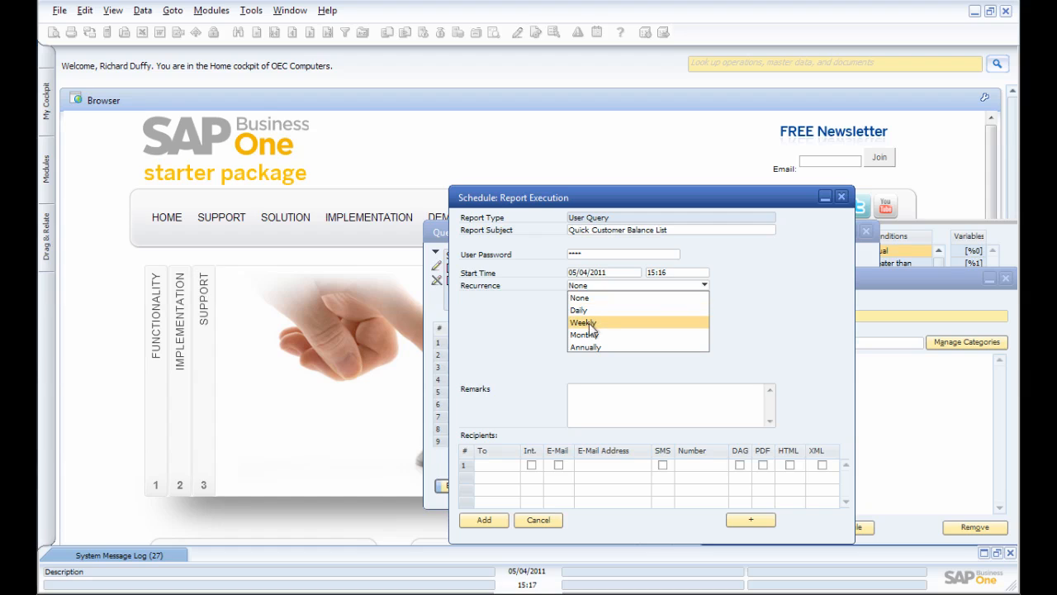
{"action": "mouse_move", "coordinate": [582, 311]}
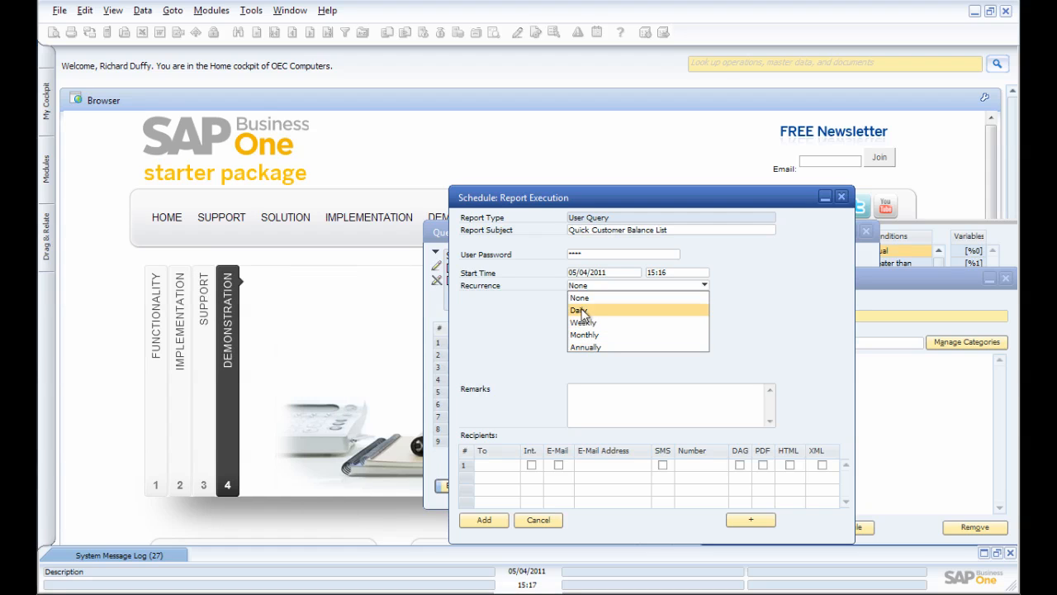
{"action": "left_click", "coordinate": [582, 311]}
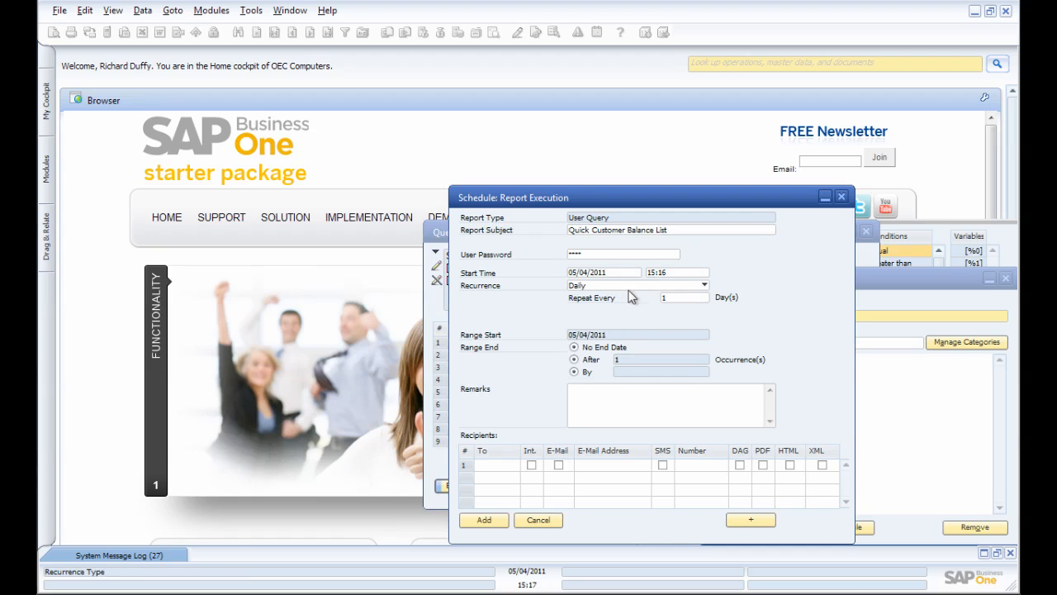
{"action": "left_click", "coordinate": [703, 284]}
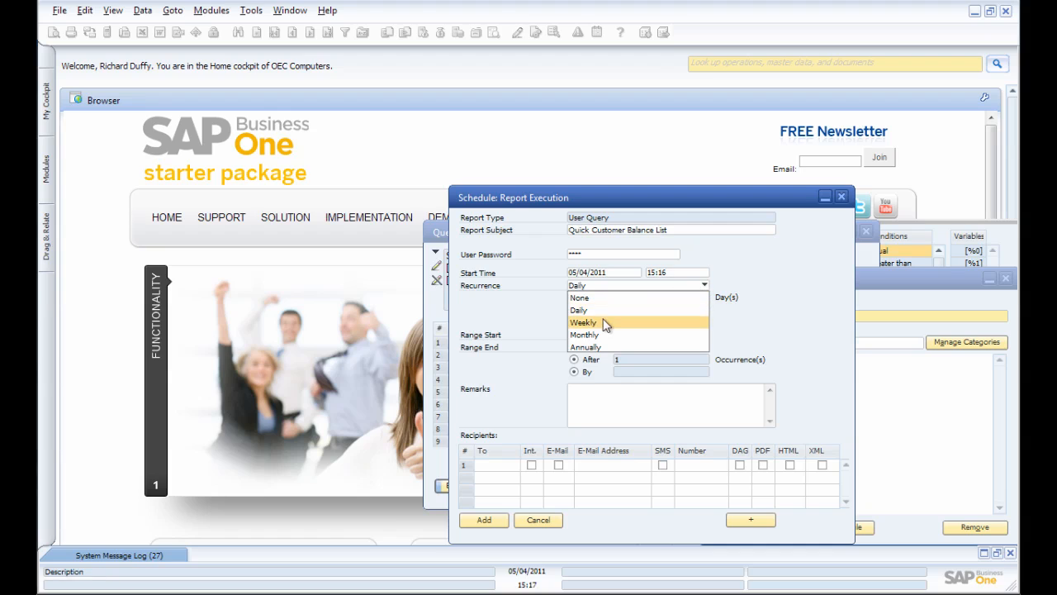
{"action": "left_click", "coordinate": [583, 322]}
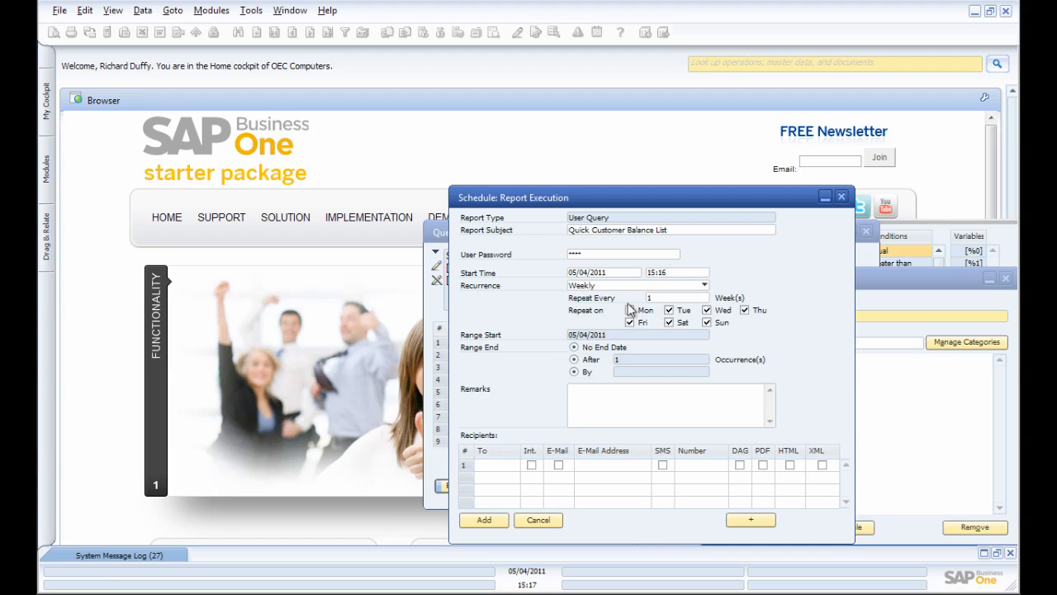
{"action": "left_click", "coordinate": [629, 310]}
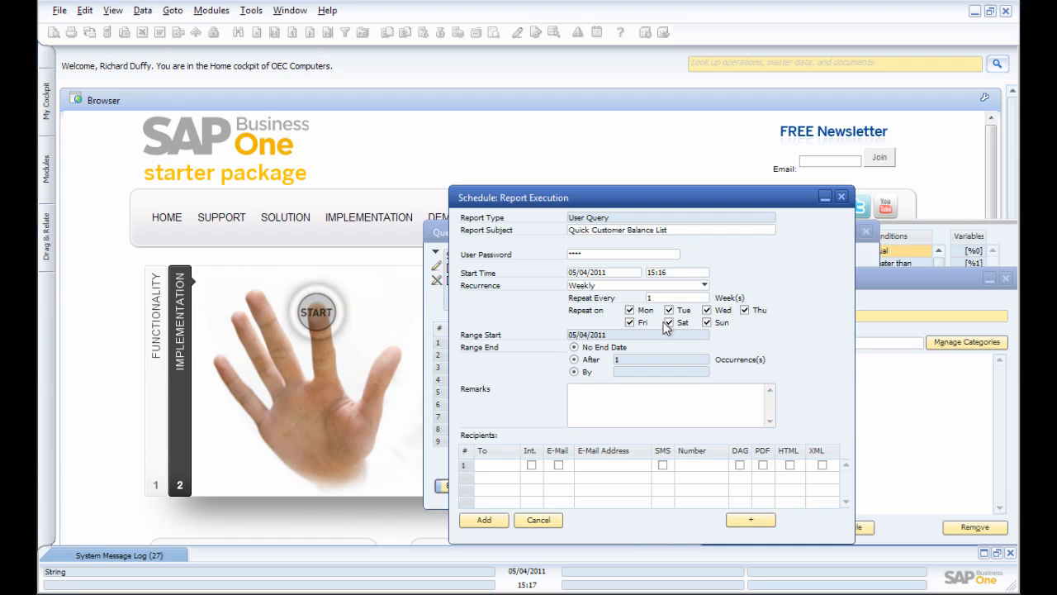
{"action": "left_click", "coordinate": [669, 322]}
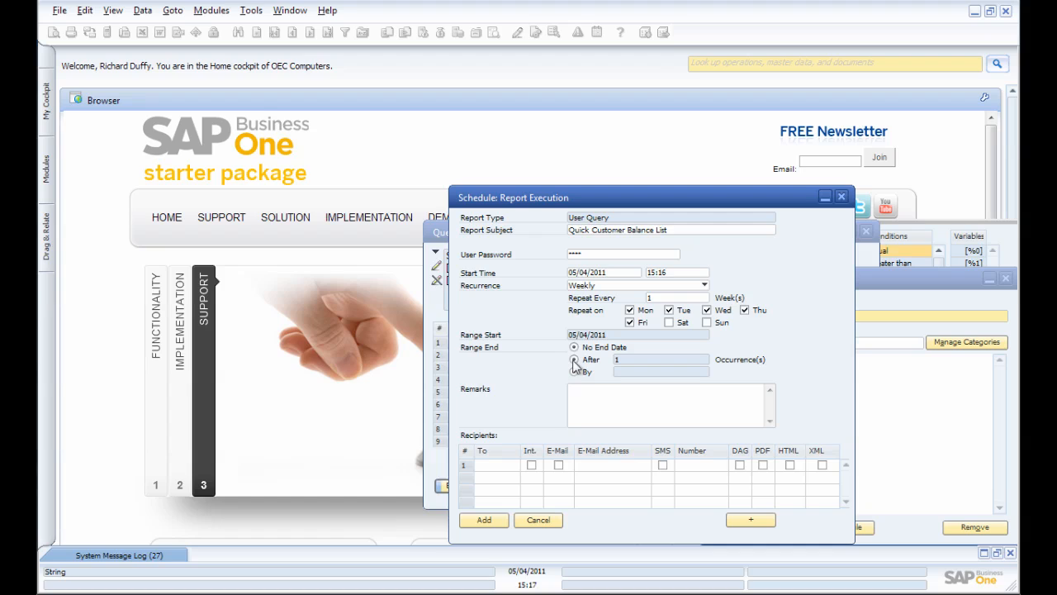
{"action": "mouse_move", "coordinate": [629, 353]}
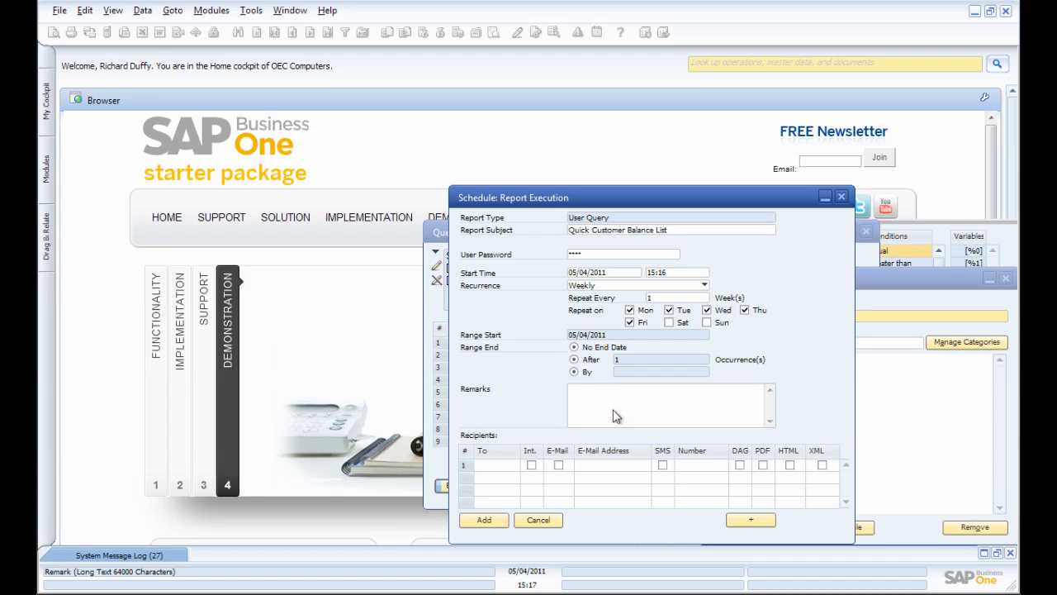
{"action": "mouse_move", "coordinate": [603, 409]}
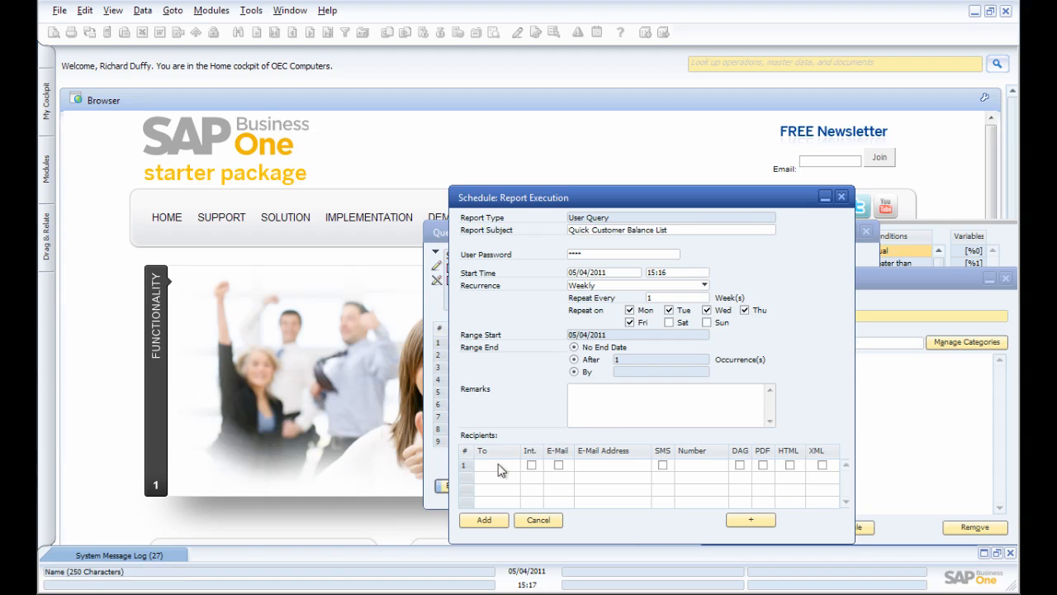
Set recipient row 1 to receive the report by e-mail with a PDF attachment
{"action": "left_click", "coordinate": [532, 466]}
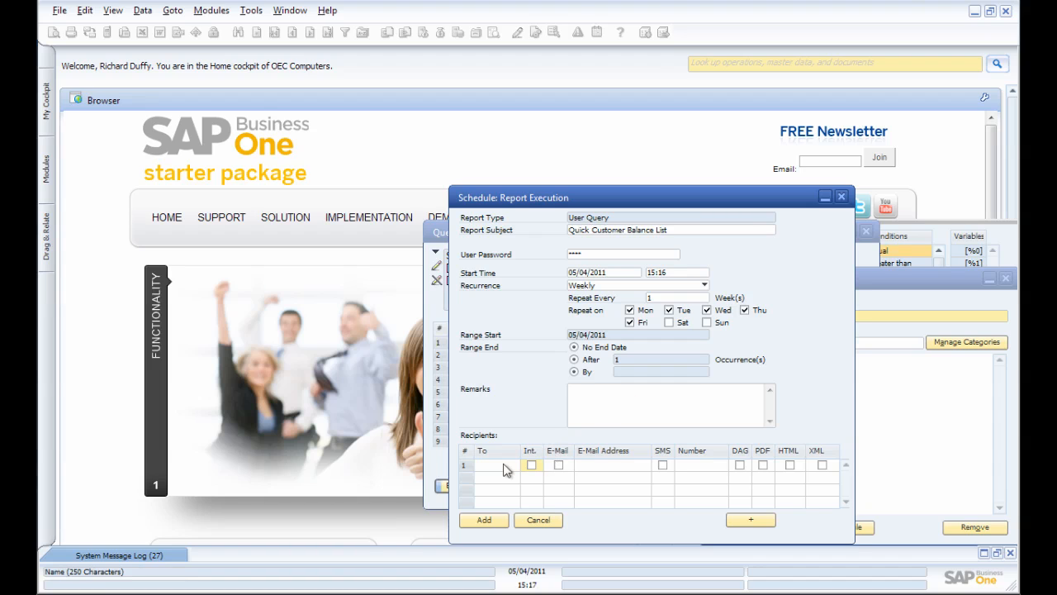
{"action": "left_click", "coordinate": [496, 465]}
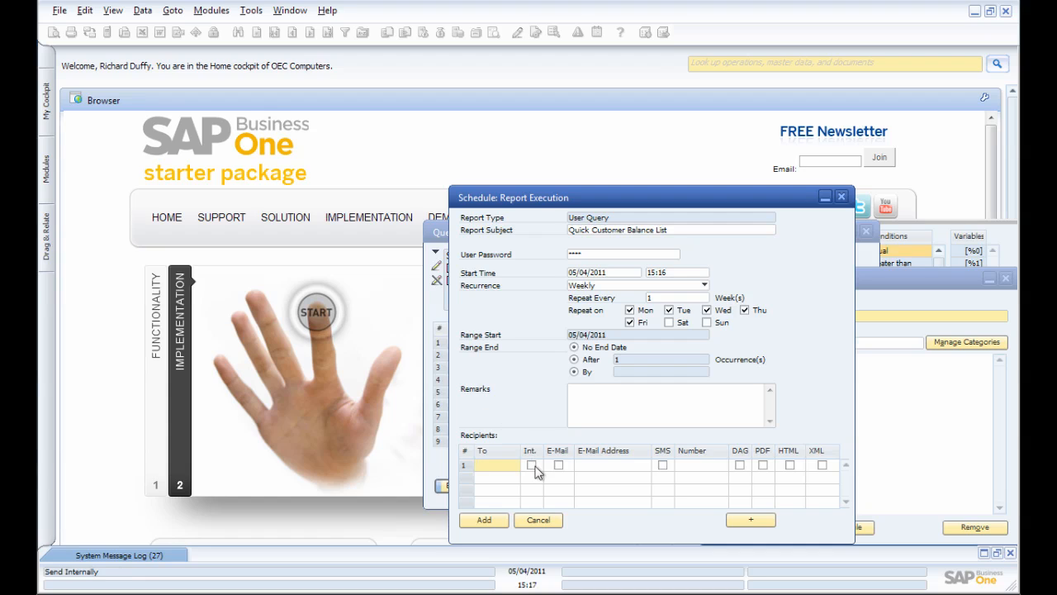
{"action": "left_click", "coordinate": [532, 466]}
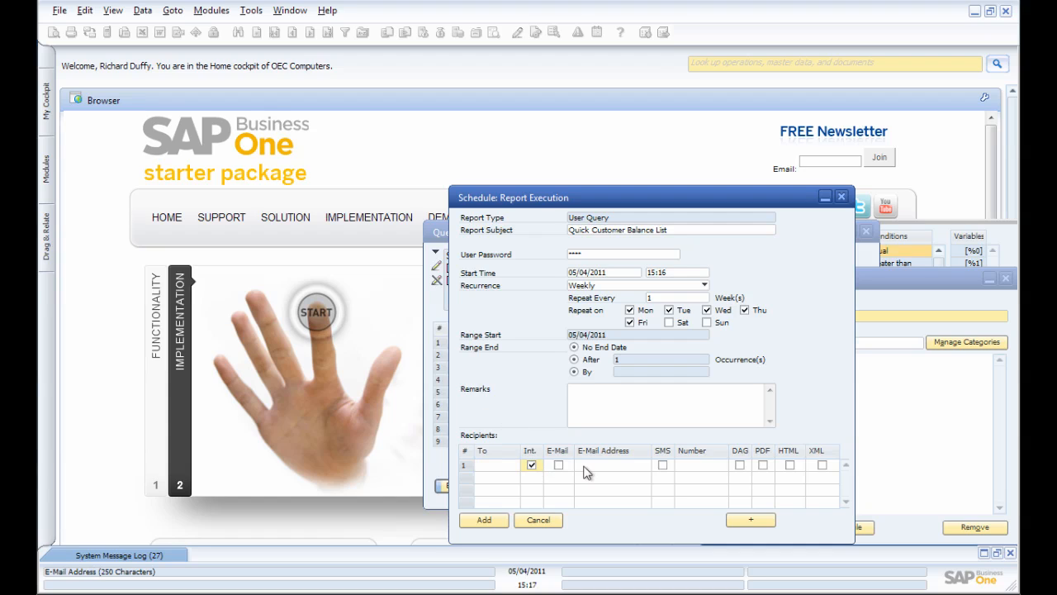
{"action": "left_click", "coordinate": [532, 464]}
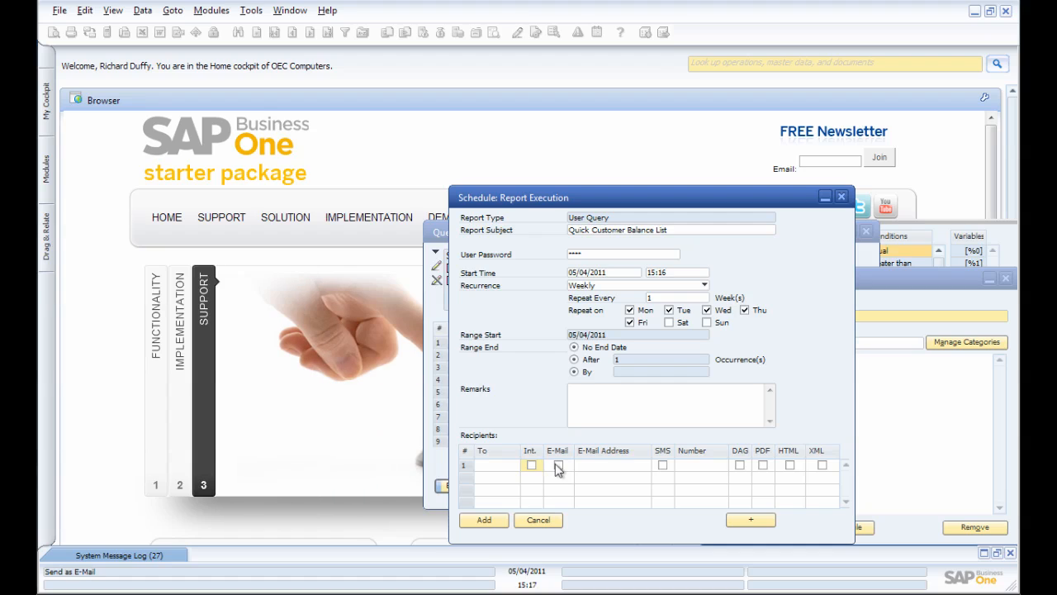
{"action": "left_click", "coordinate": [532, 465]}
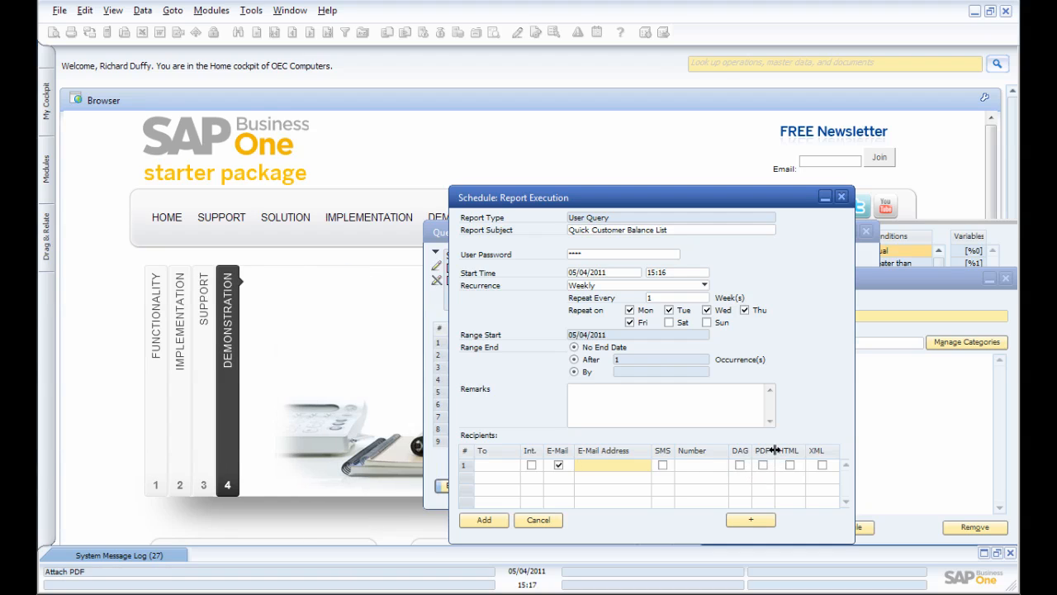
{"action": "mouse_move", "coordinate": [760, 454]}
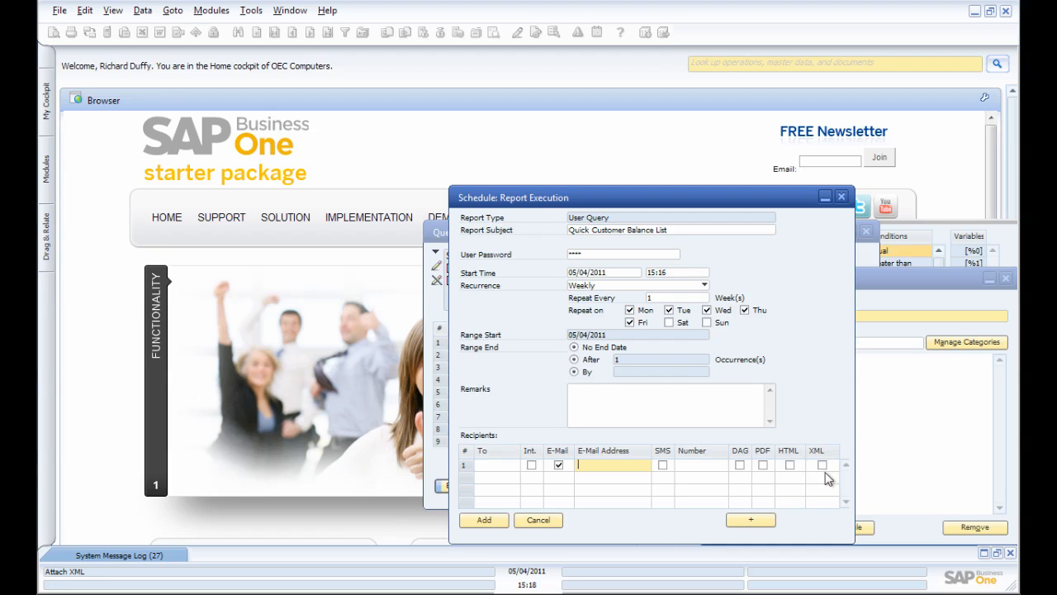
{"action": "mouse_move", "coordinate": [823, 469]}
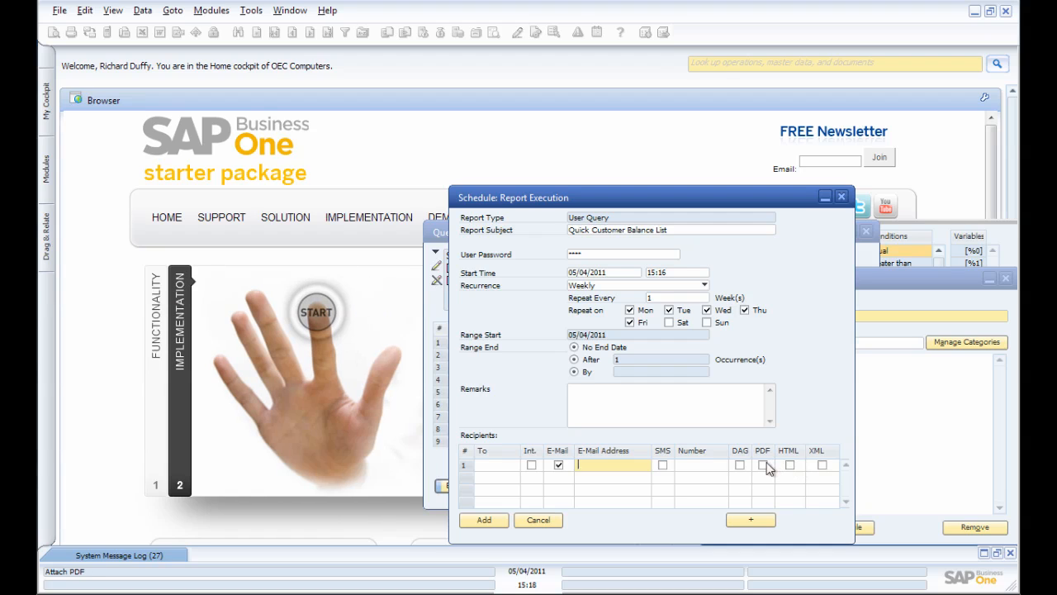
{"action": "left_click", "coordinate": [761, 464]}
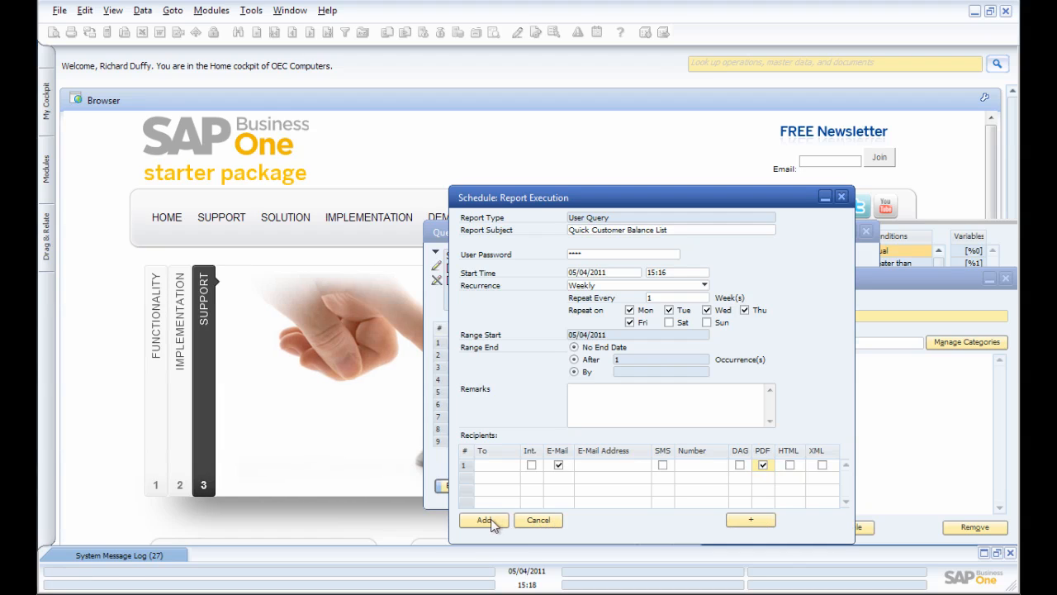
{"action": "mouse_move", "coordinate": [741, 371]}
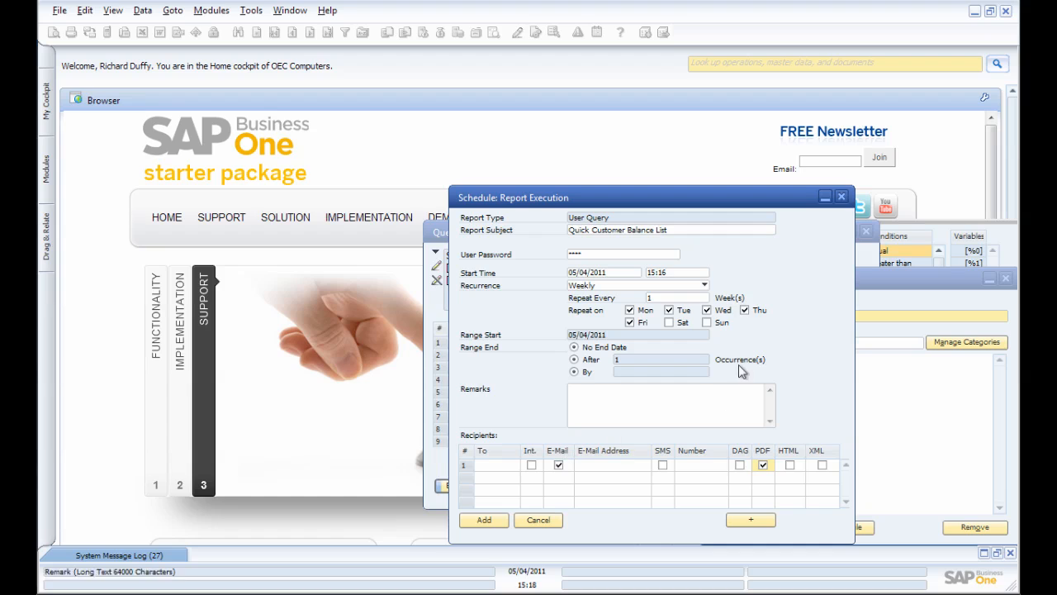